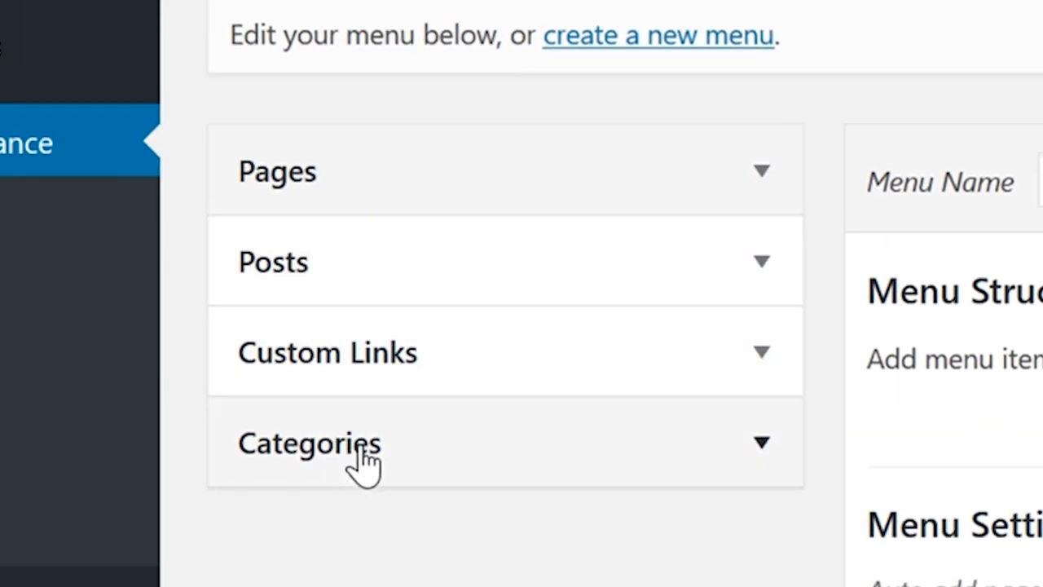
mouse_move(379, 460)
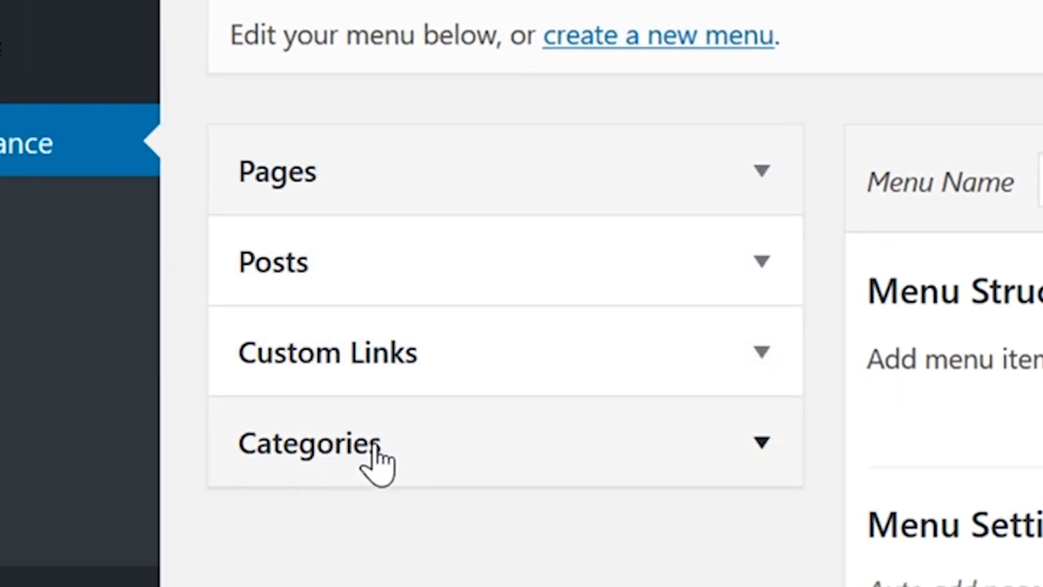
- Add the Contact page to Test Menu and inspect its item settings
scroll(down, 3)
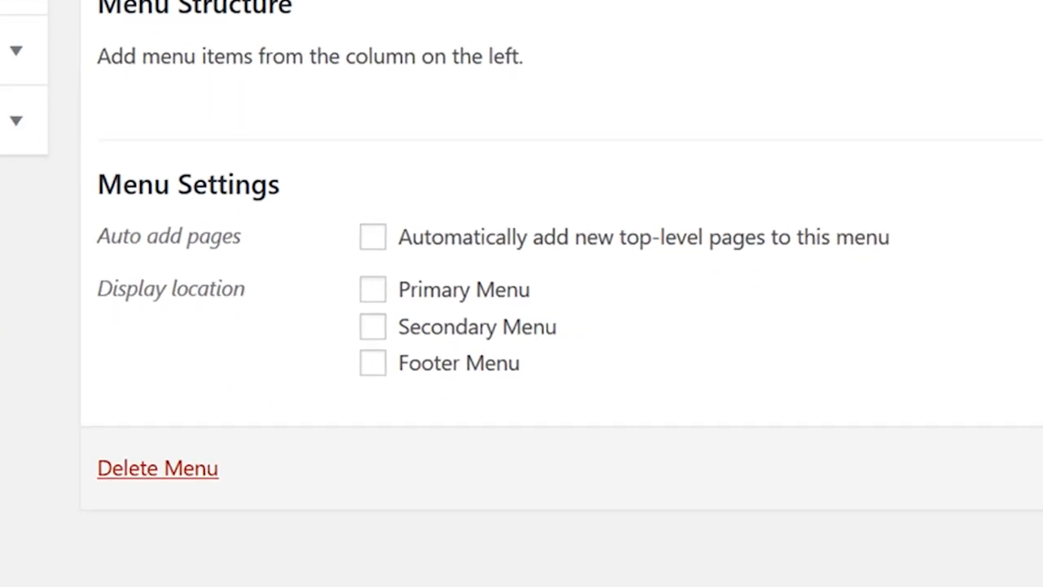
mouse_move(587, 253)
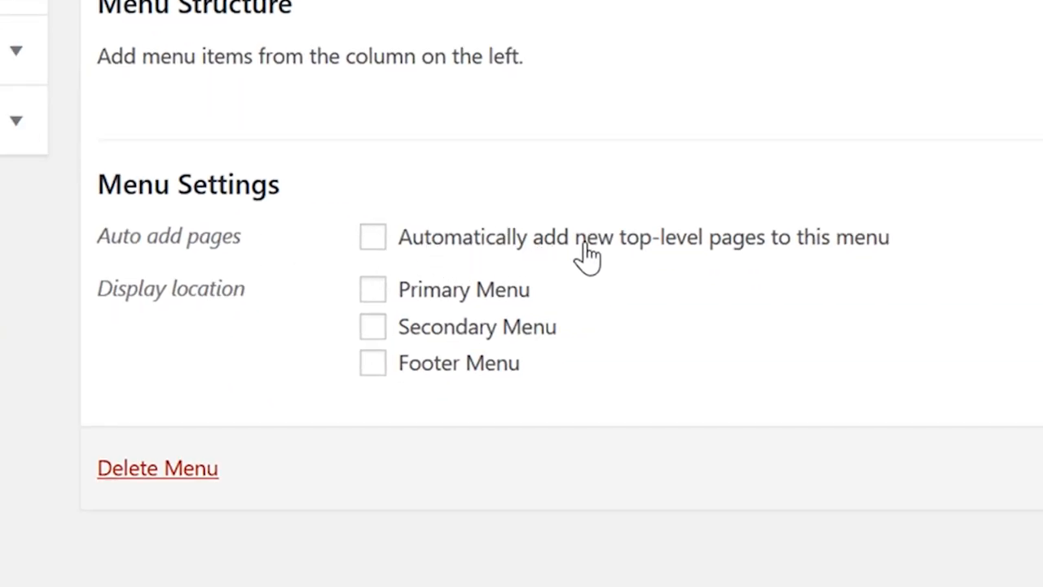
mouse_move(554, 252)
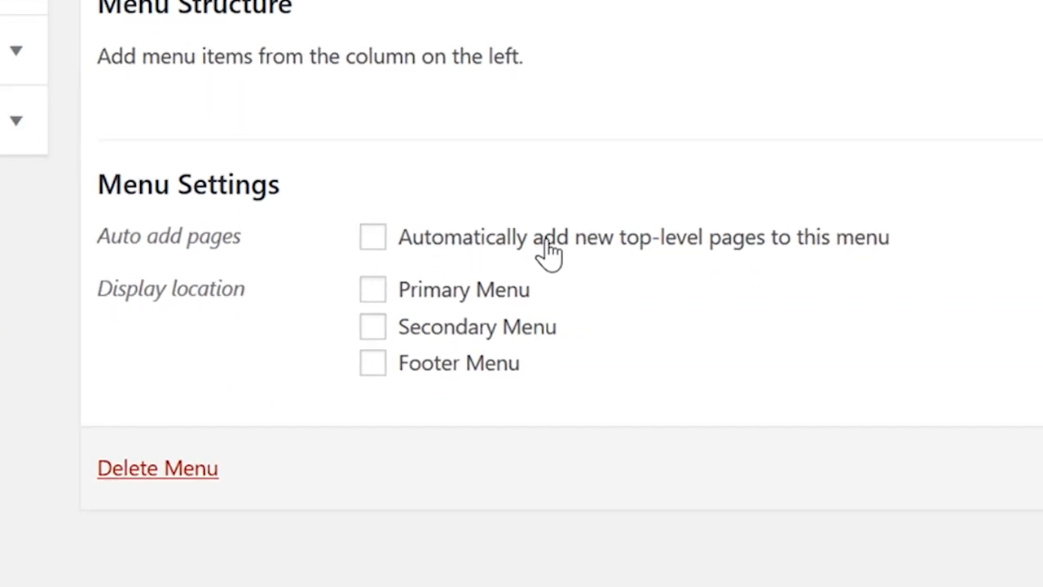
mouse_move(251, 317)
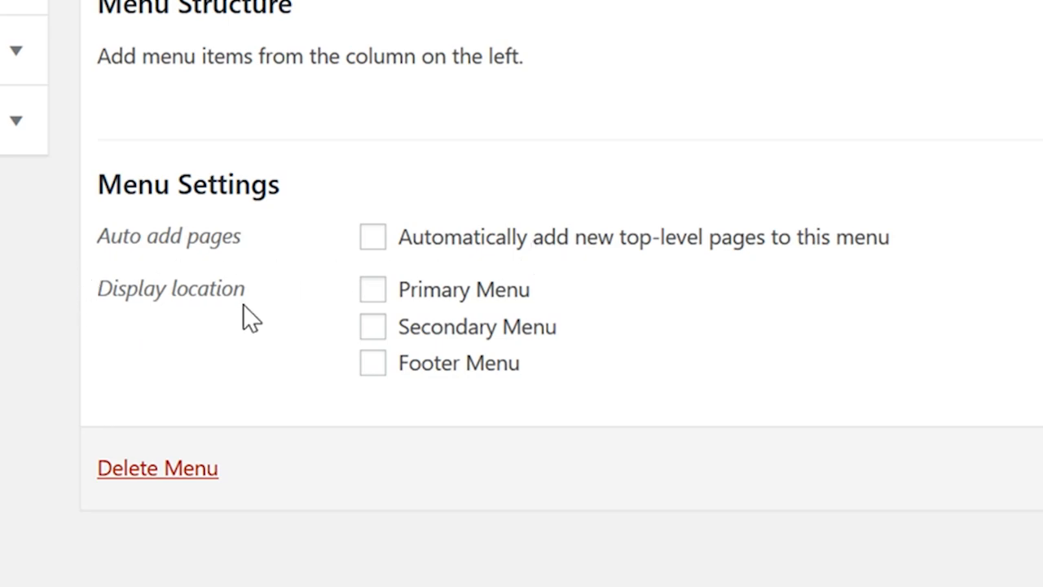
mouse_move(226, 326)
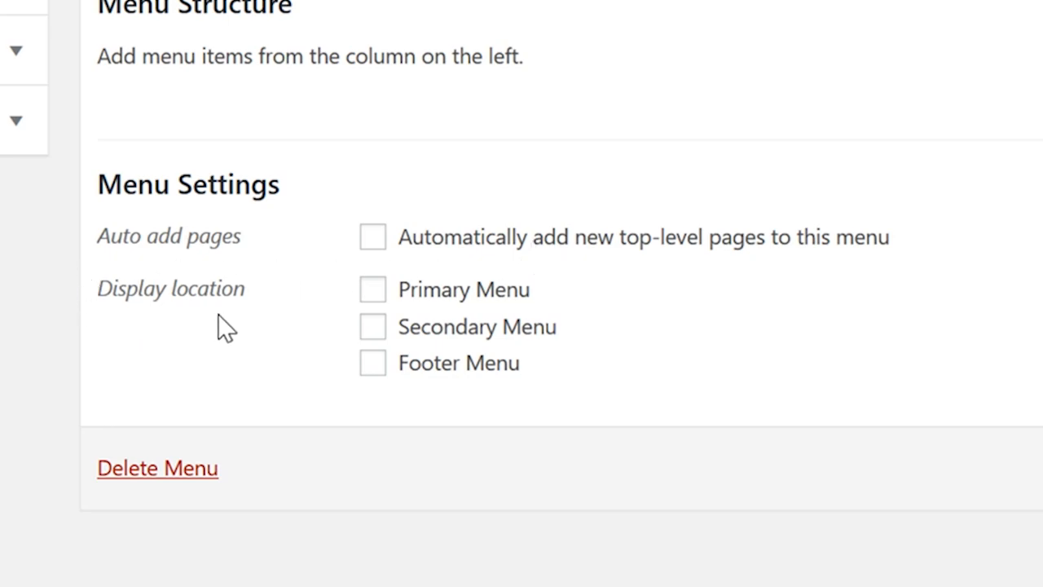
mouse_move(444, 302)
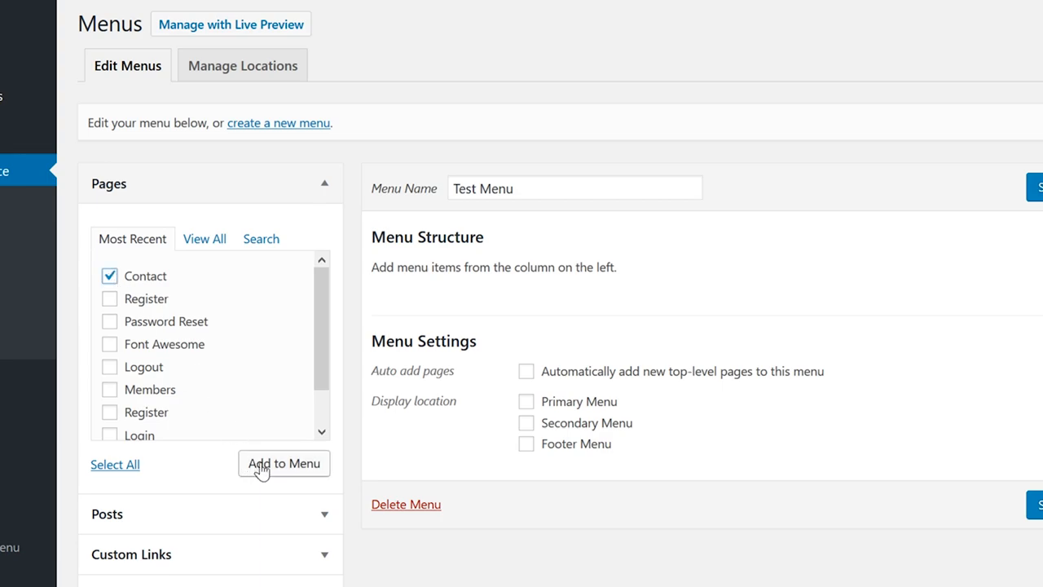
click(283, 463)
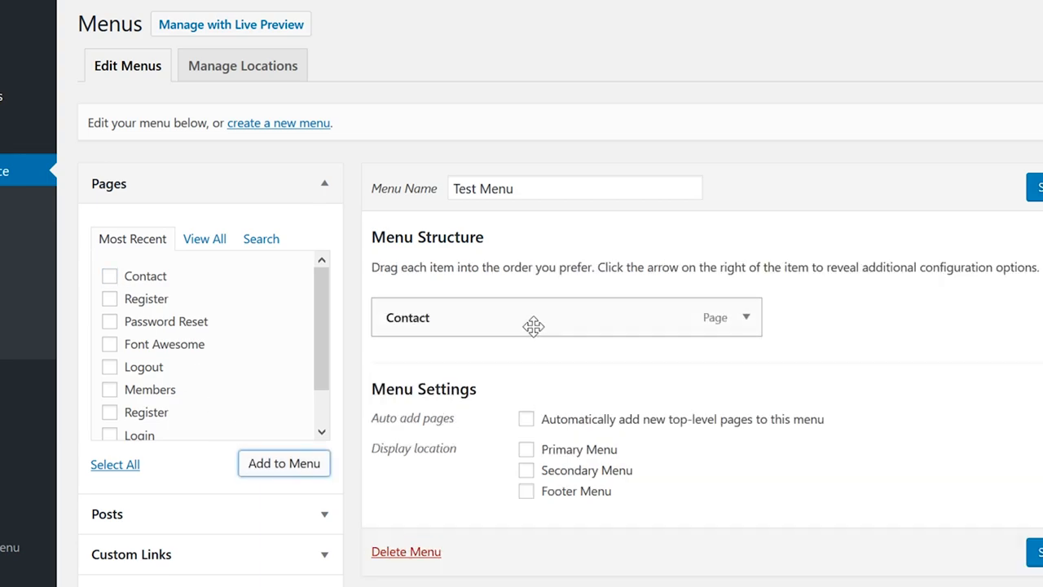
click(743, 317)
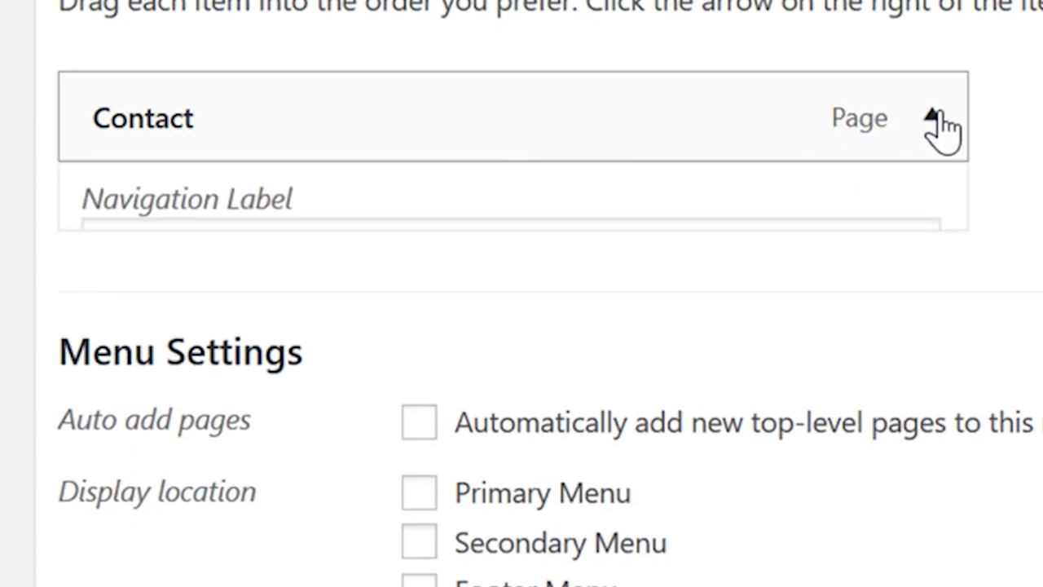
click(933, 118)
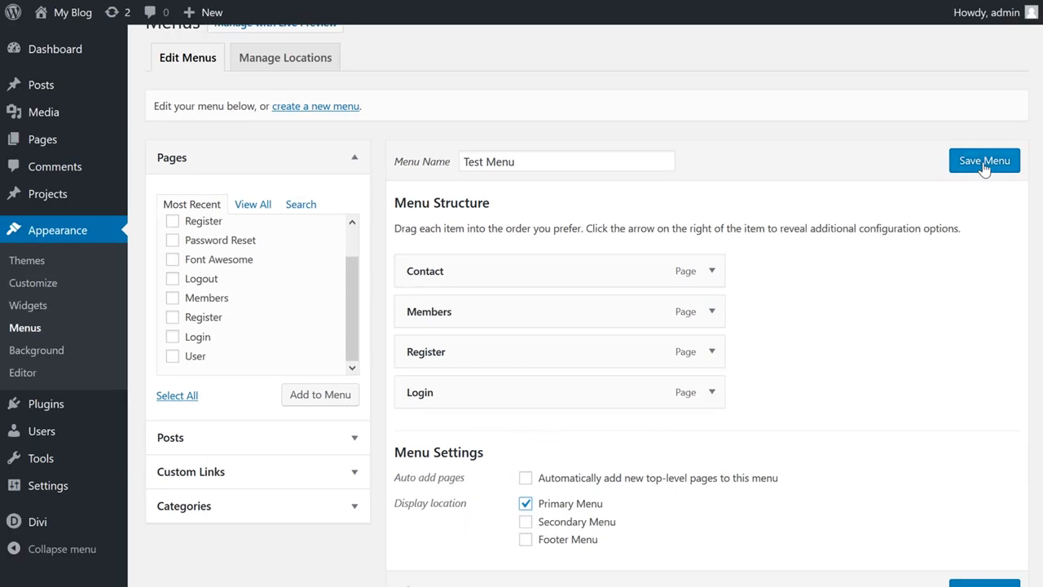
- Save Test Menu with Contact, Members, Register and Login
click(983, 160)
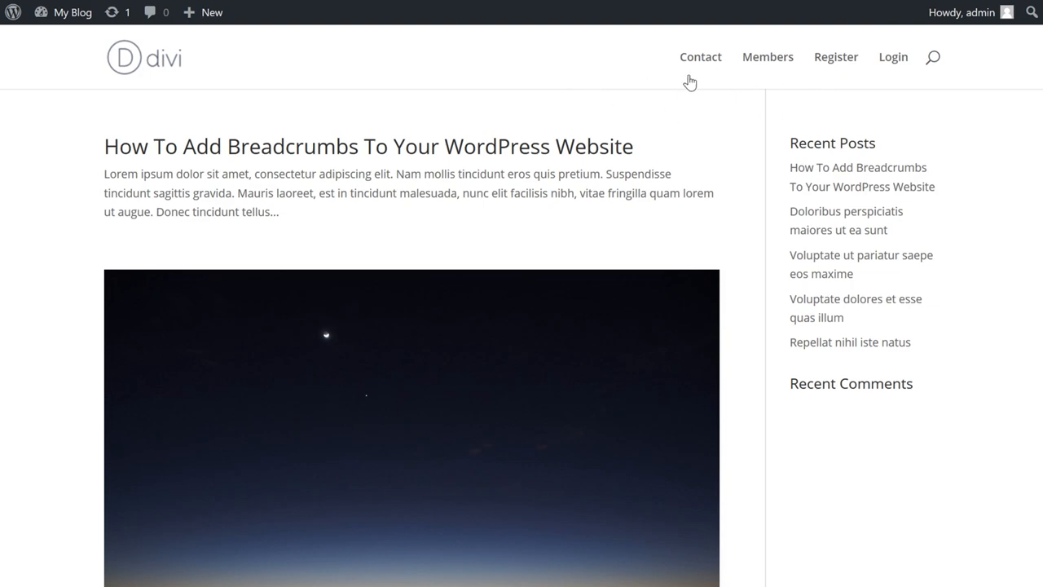
mouse_move(758, 98)
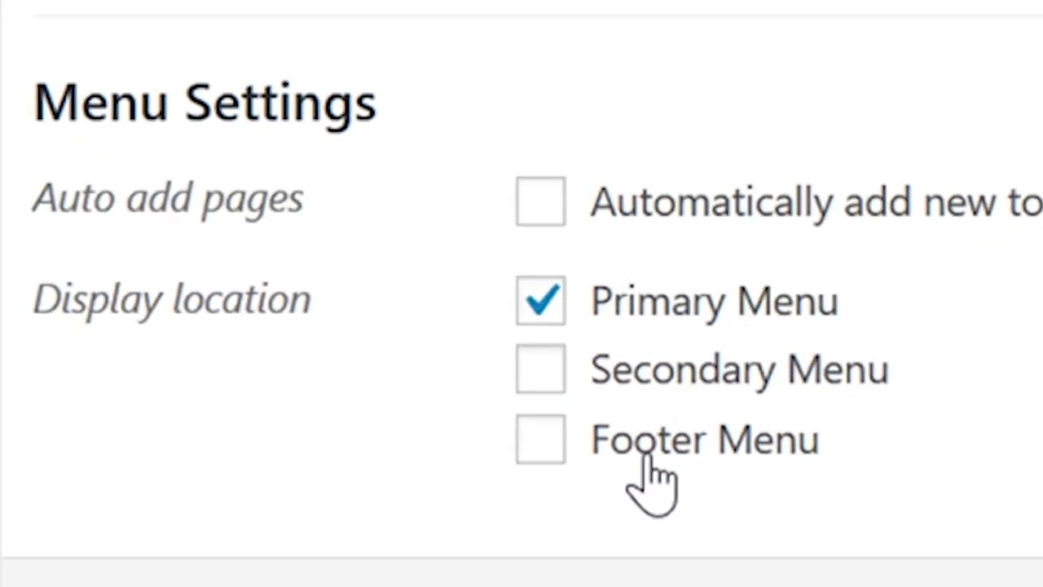
- Drag the Login item to a new position in the menu structure
scroll(down, 3)
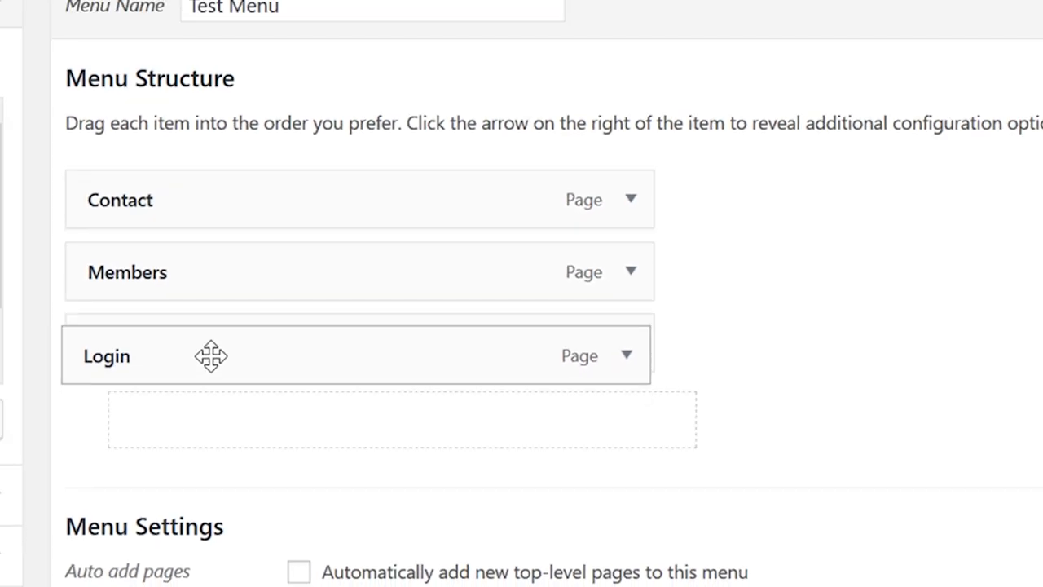
drag(212, 355, 253, 323)
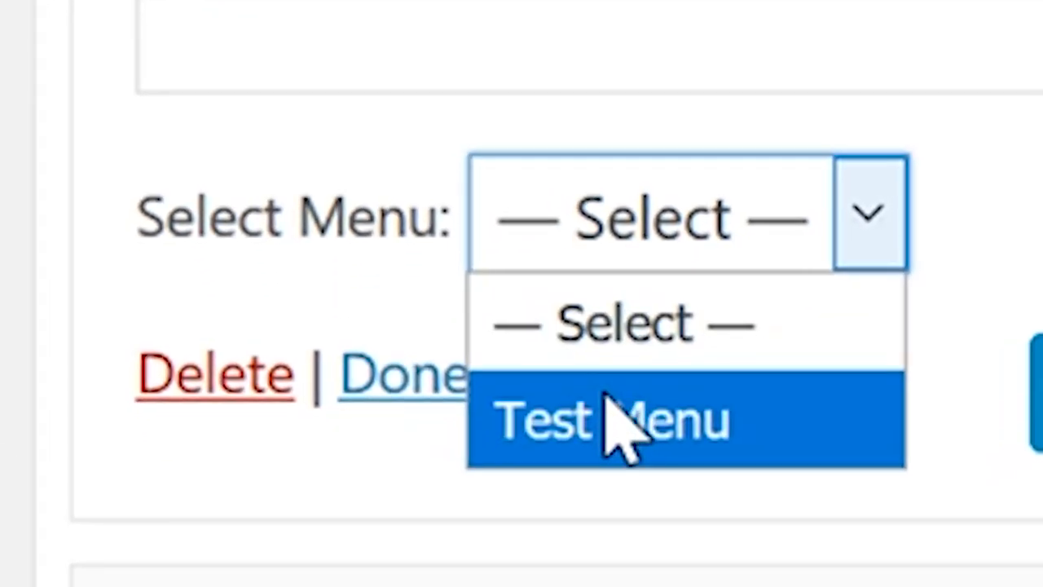
- Select Test Menu as the sidebar Navigation Menu widget's menu
click(611, 419)
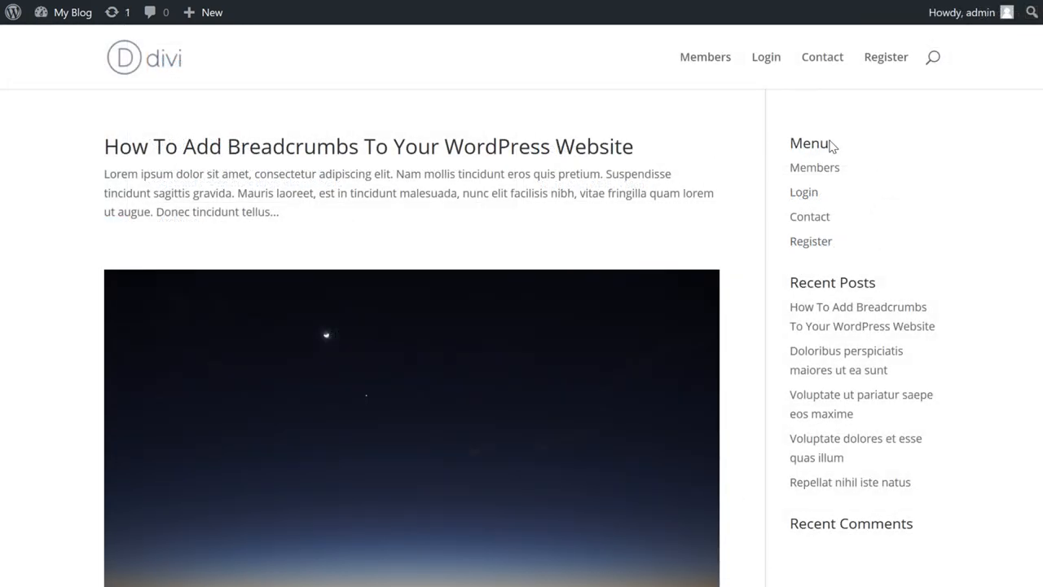
mouse_move(819, 163)
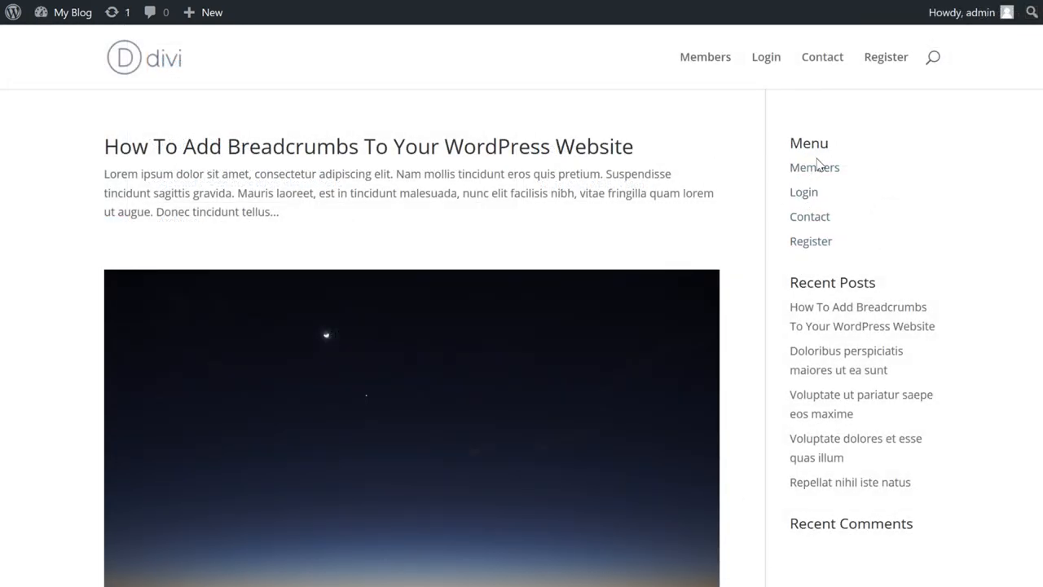